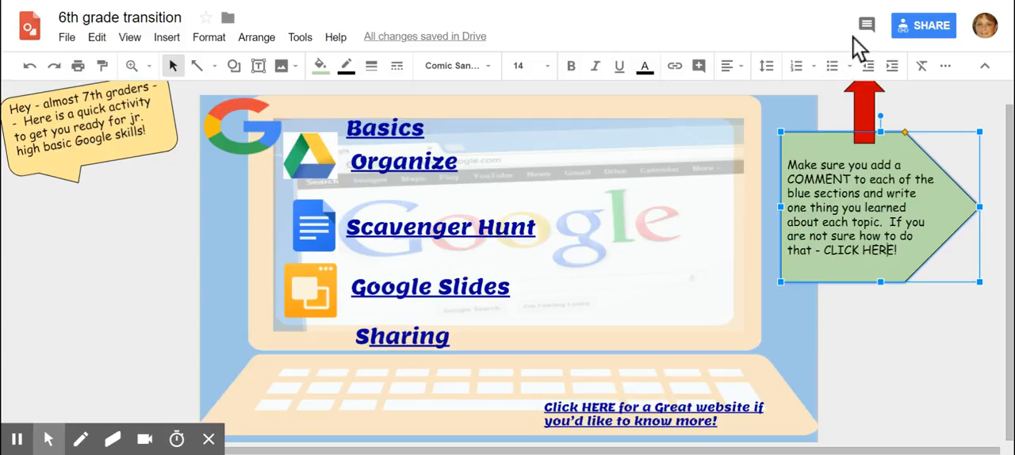
{"action": "mouse_move", "coordinate": [866, 25]}
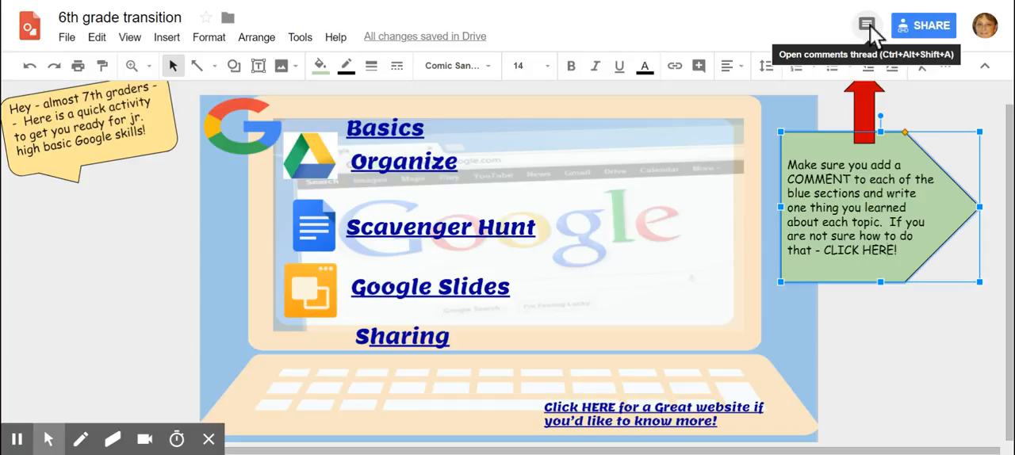
{"action": "mouse_move", "coordinate": [872, 39]}
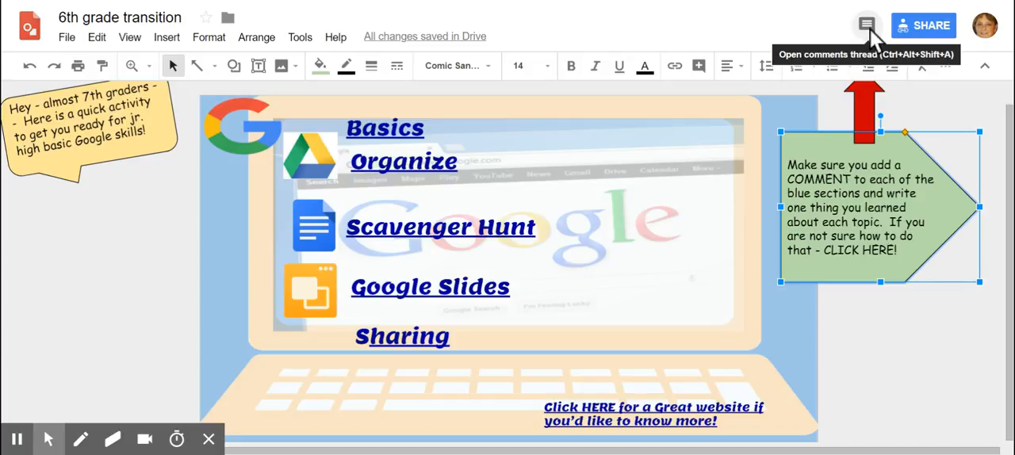
Step: Post the comment 'I love to addd comments' on the green arrow box
{"action": "left_click", "coordinate": [866, 25]}
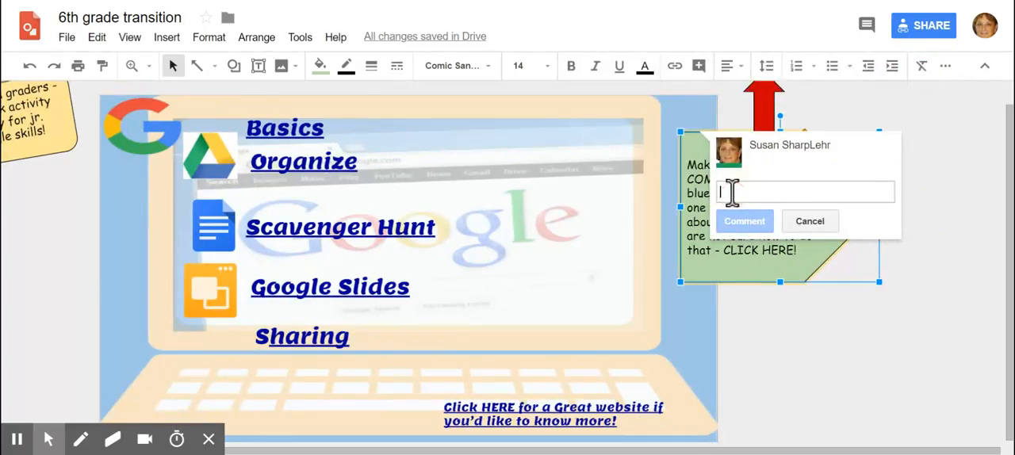
{"action": "type", "text": "I love"}
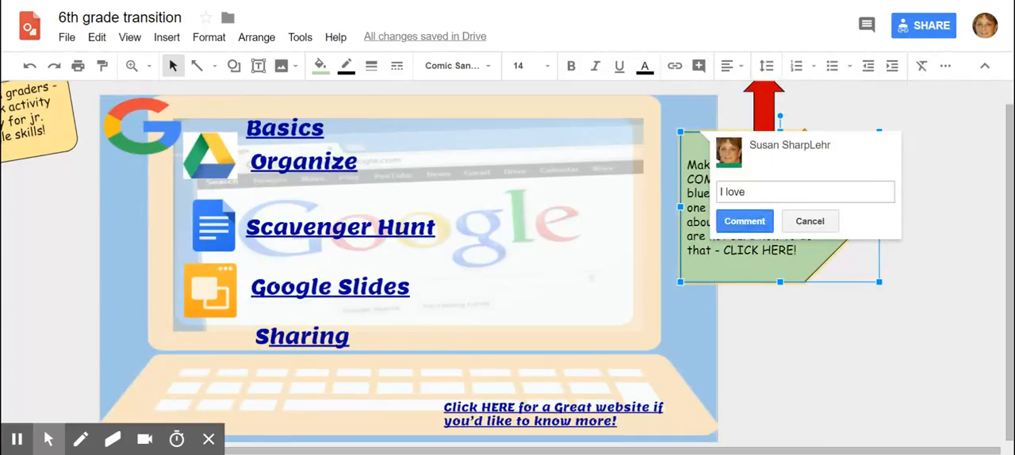
{"action": "type", "text": "to addd comments"}
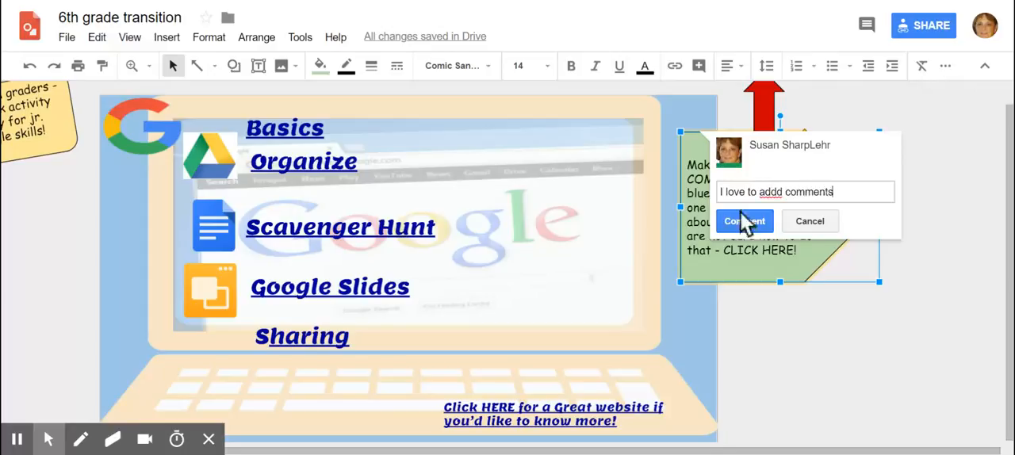
{"action": "left_click", "coordinate": [744, 220]}
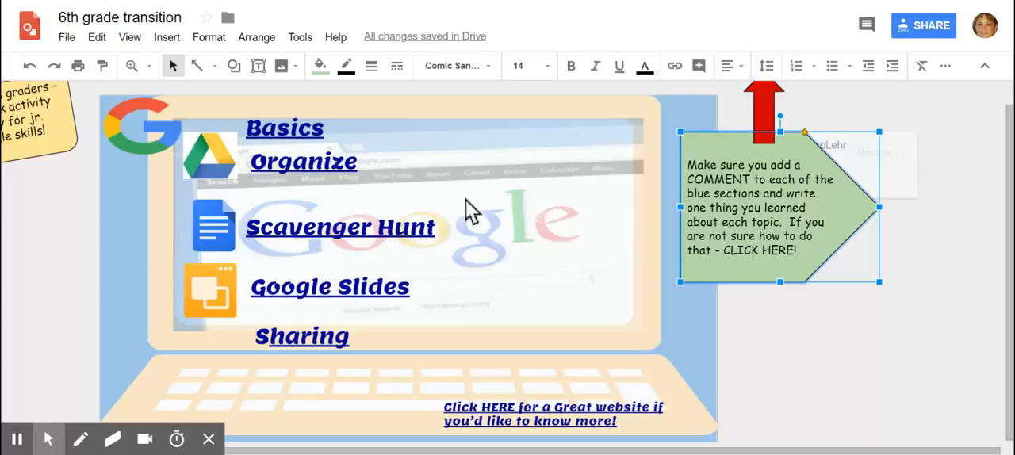
{"action": "mouse_move", "coordinate": [310, 220]}
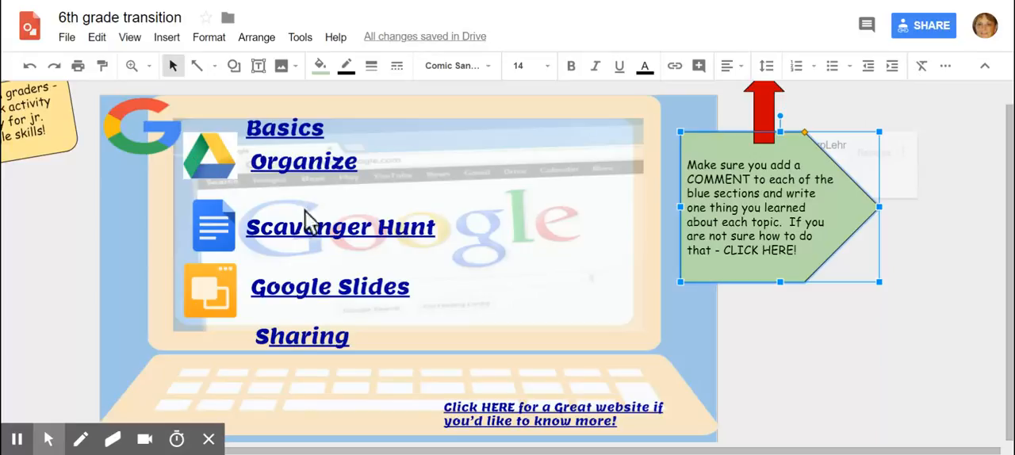
{"action": "mouse_move", "coordinate": [198, 163]}
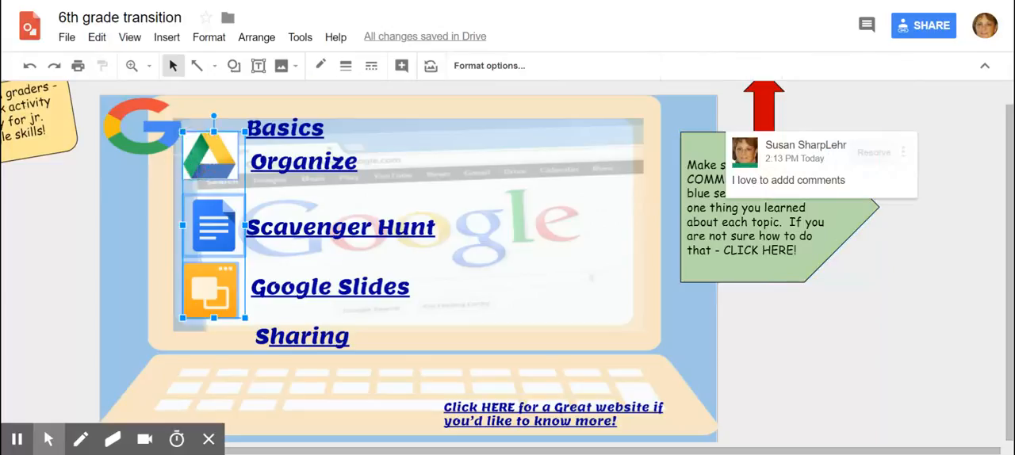
Step: Select the app icon group and open the slide's comment threads
{"action": "left_click", "coordinate": [866, 25]}
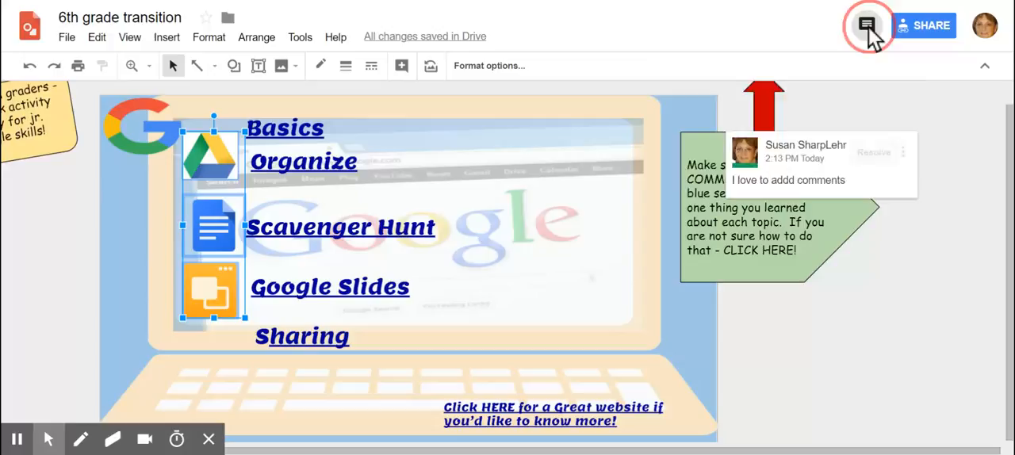
{"action": "left_click", "coordinate": [866, 24]}
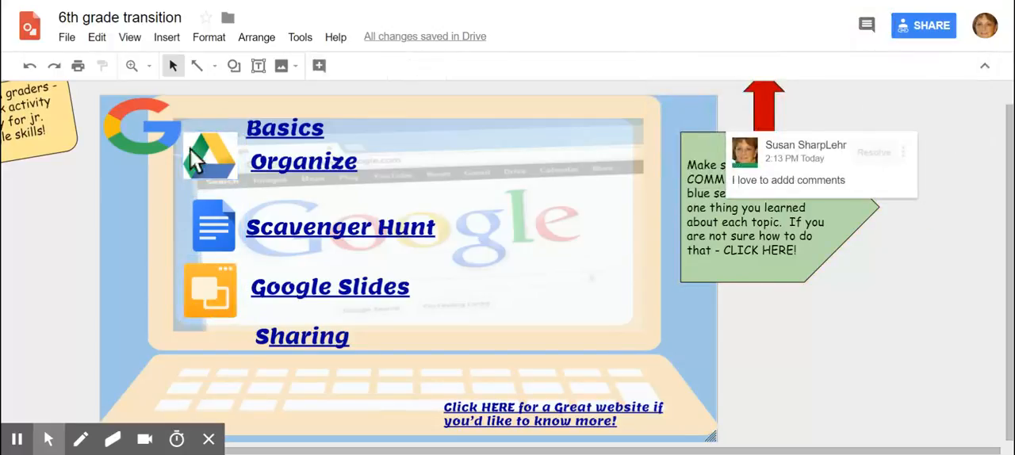
Step: Post a comment beginning 'in Google Drive basics I learned' on the app icon group
{"action": "right_click", "coordinate": [210, 155]}
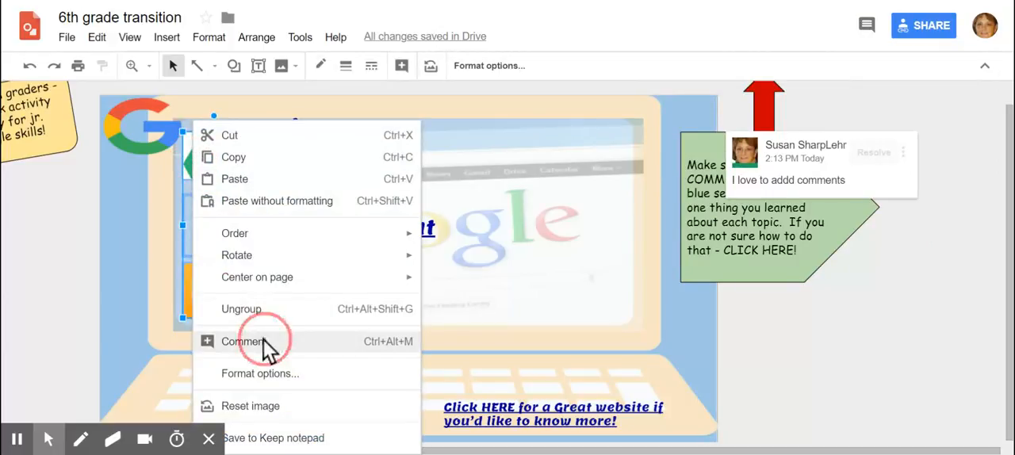
{"action": "left_click", "coordinate": [243, 341]}
{"action": "type", "text": "in Google Drive"}
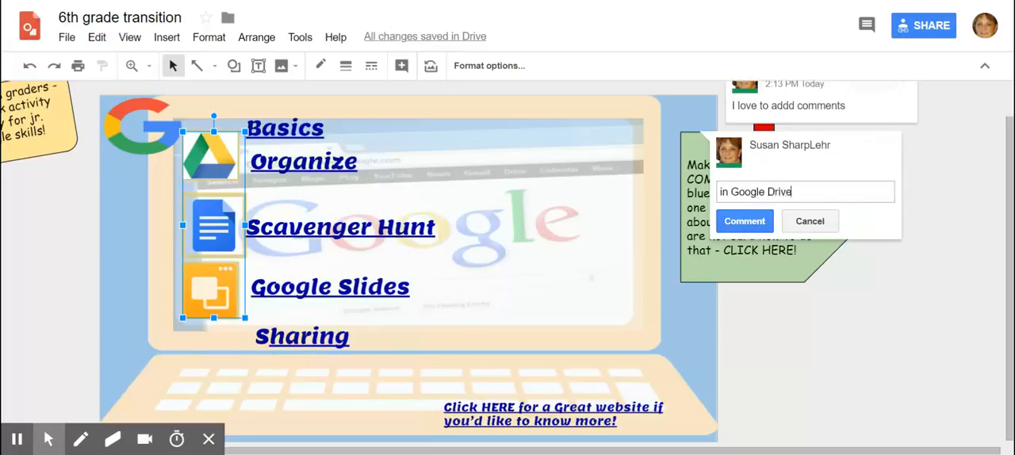
{"action": "type", "text": "basid"}
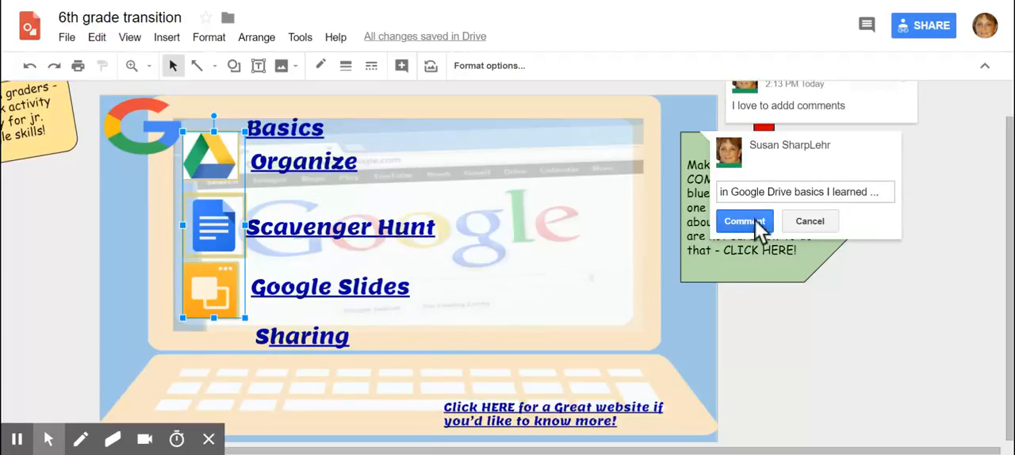
{"action": "left_click", "coordinate": [742, 221]}
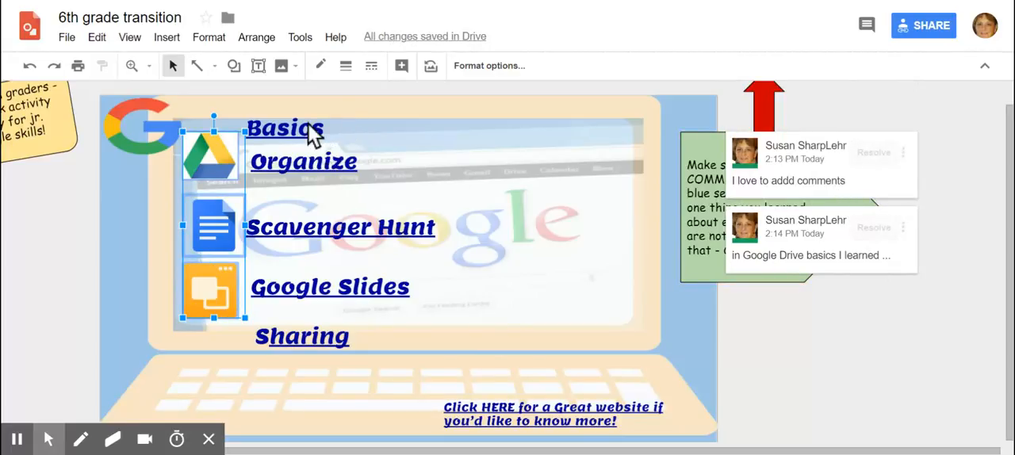
{"action": "mouse_move", "coordinate": [363, 235]}
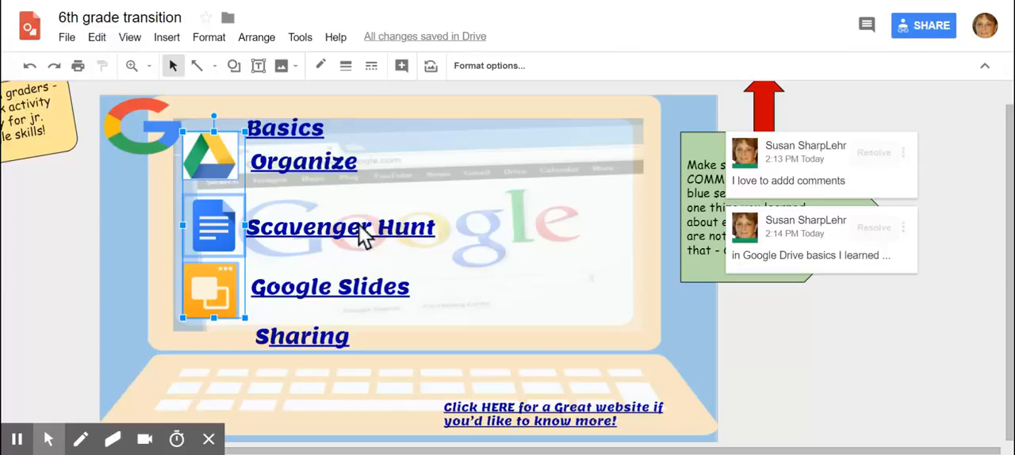
{"action": "mouse_move", "coordinate": [289, 221]}
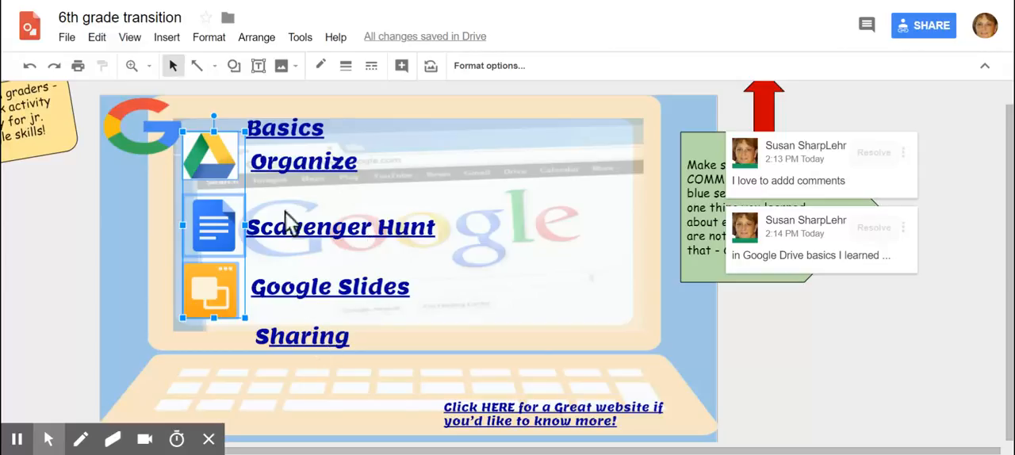
{"action": "mouse_move", "coordinate": [662, 352]}
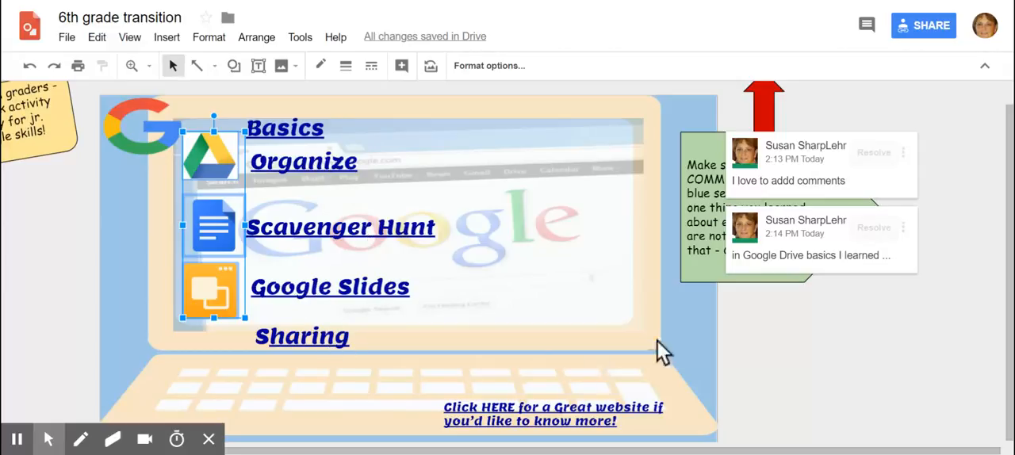